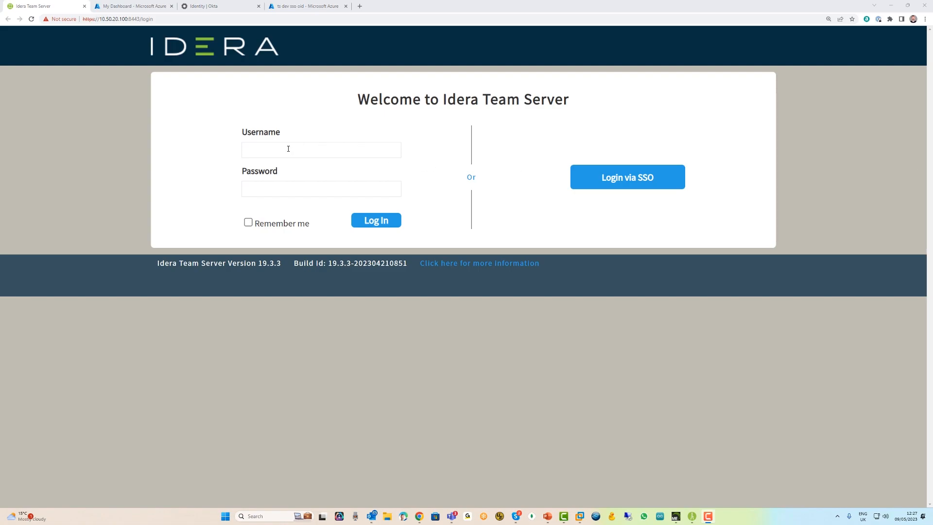
{"action": "mouse_move", "coordinate": [312, 225]}
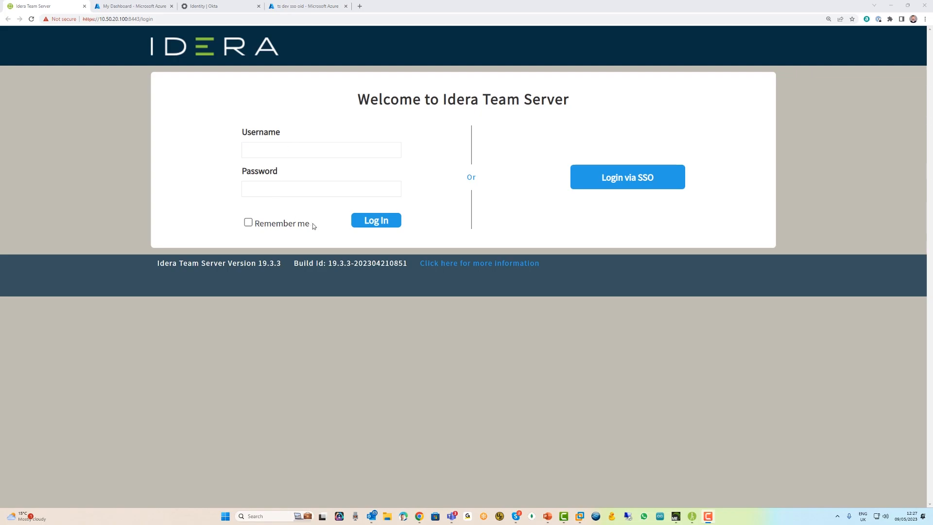
{"action": "mouse_move", "coordinate": [683, 174]}
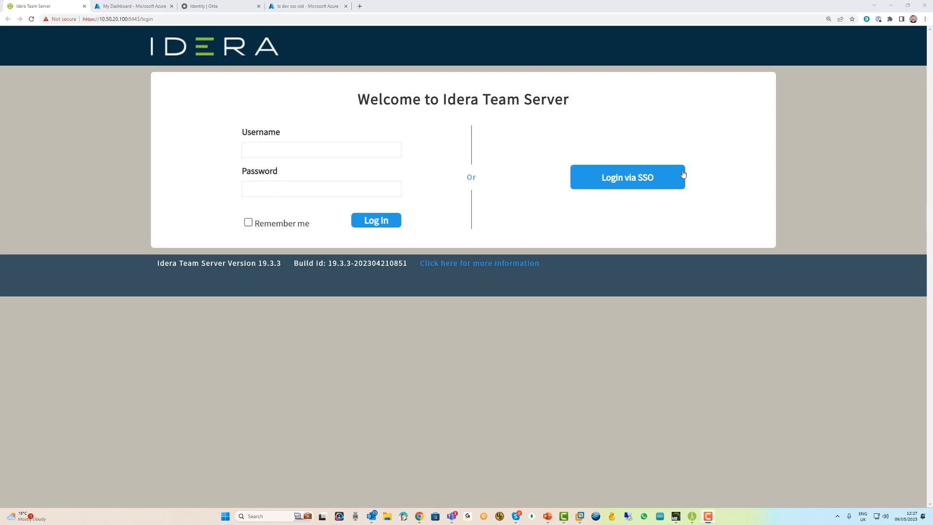
Step: Start a Login via SSO from the Team Server login page
{"action": "left_click", "coordinate": [627, 177]}
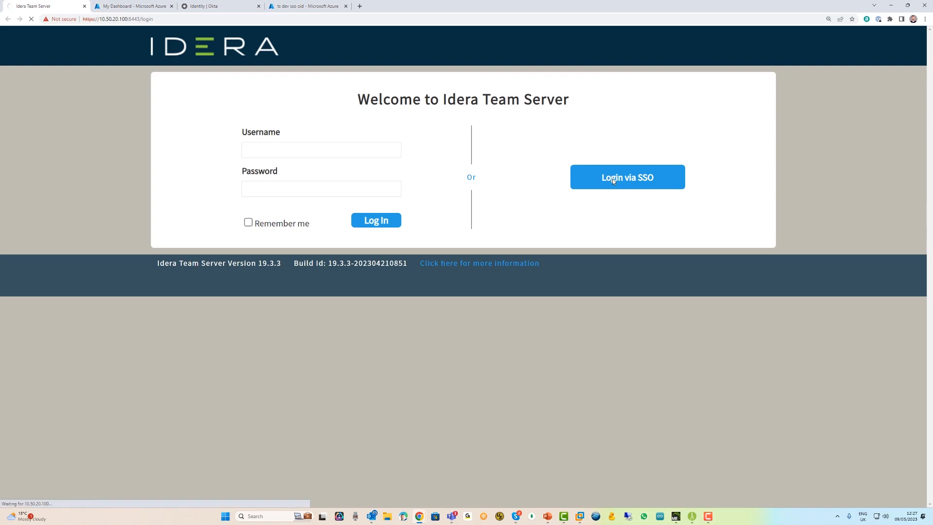
Step: Choose the work account in Microsoft sign-in and submit its password to reach the Team Server home page
{"action": "left_click", "coordinate": [627, 177]}
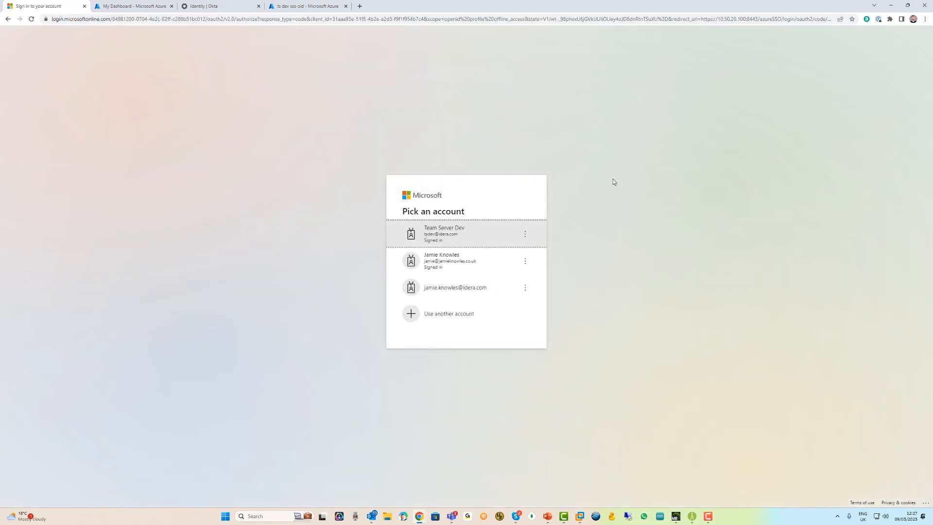
{"action": "left_click", "coordinate": [445, 234]}
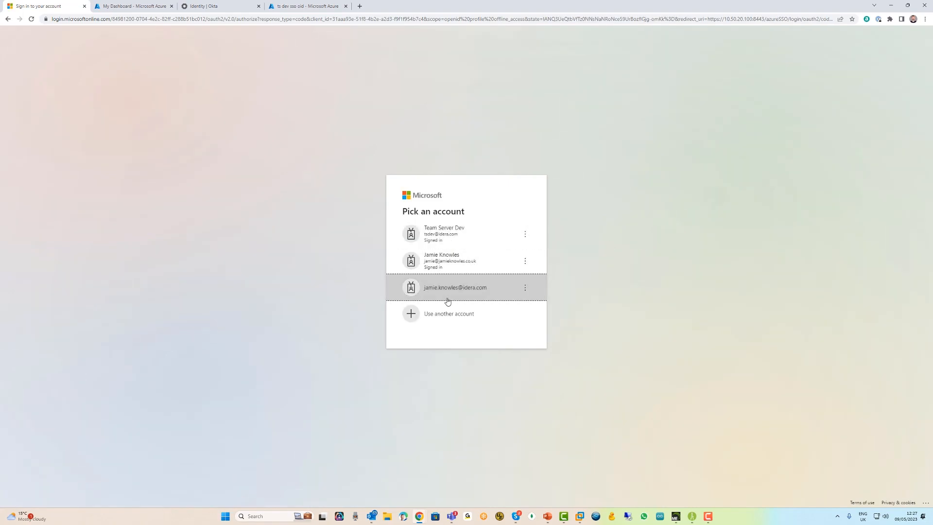
{"action": "left_click", "coordinate": [455, 287]}
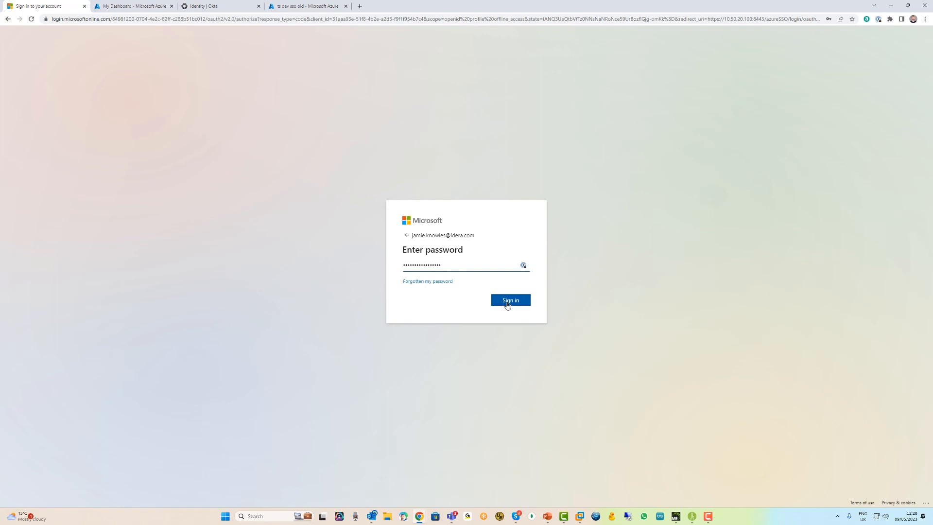
{"action": "left_click", "coordinate": [510, 300]}
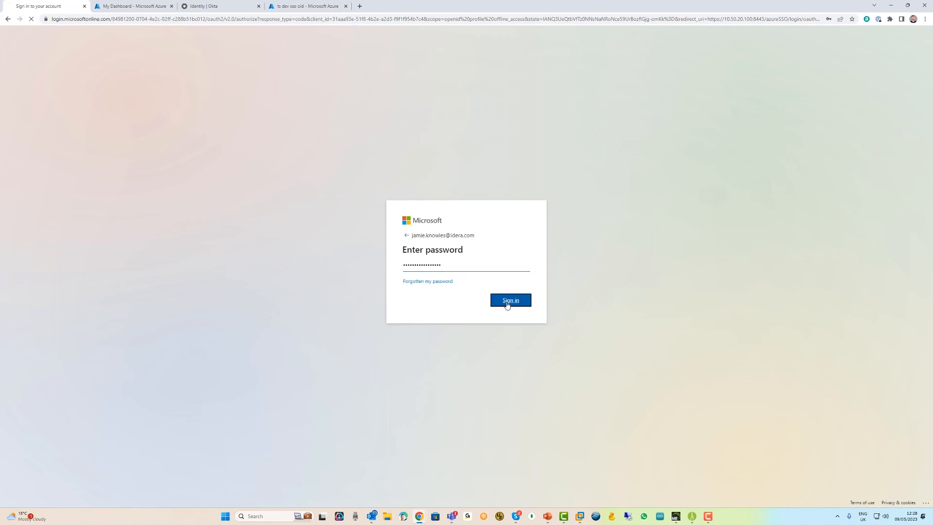
{"action": "left_click", "coordinate": [511, 301]}
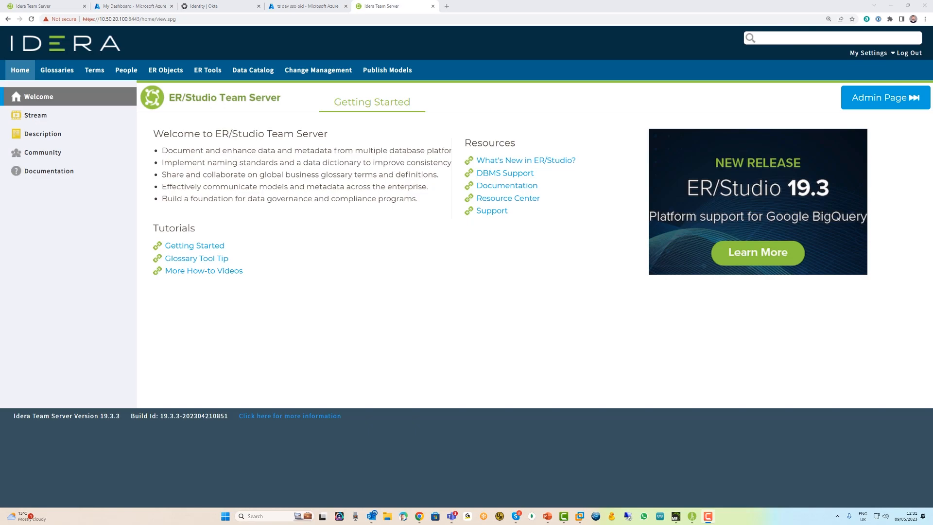
Step: Go to the configurator's 7. Single Sign-On step and keep Azure as the SSO provider
{"action": "left_click", "coordinate": [885, 97]}
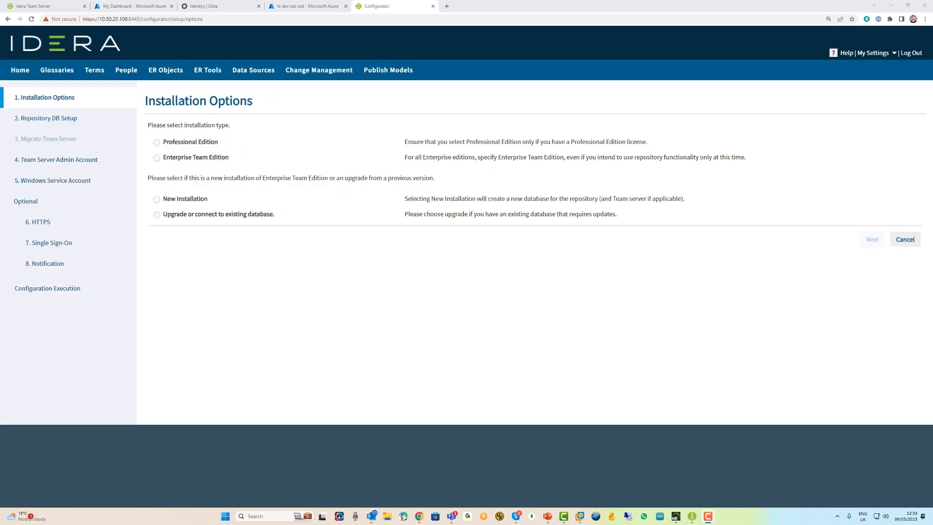
{"action": "mouse_move", "coordinate": [129, 220]}
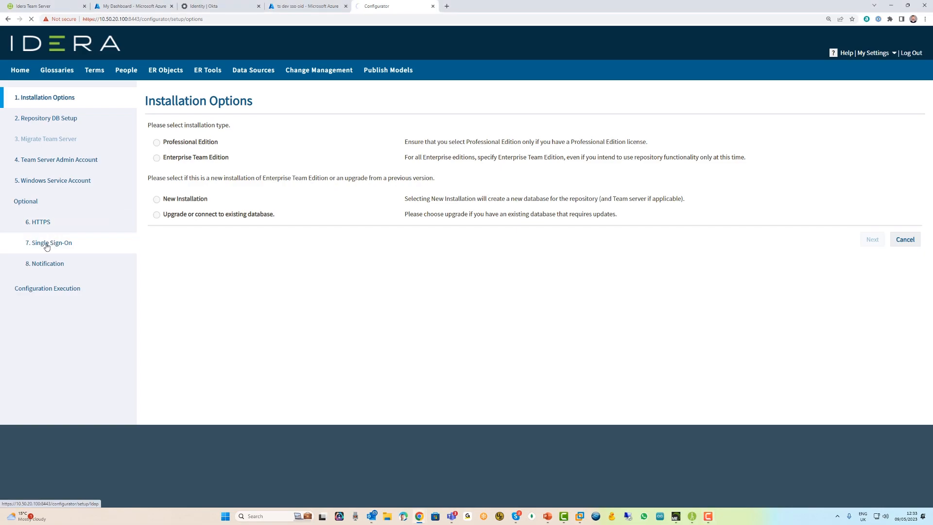
{"action": "left_click", "coordinate": [49, 243]}
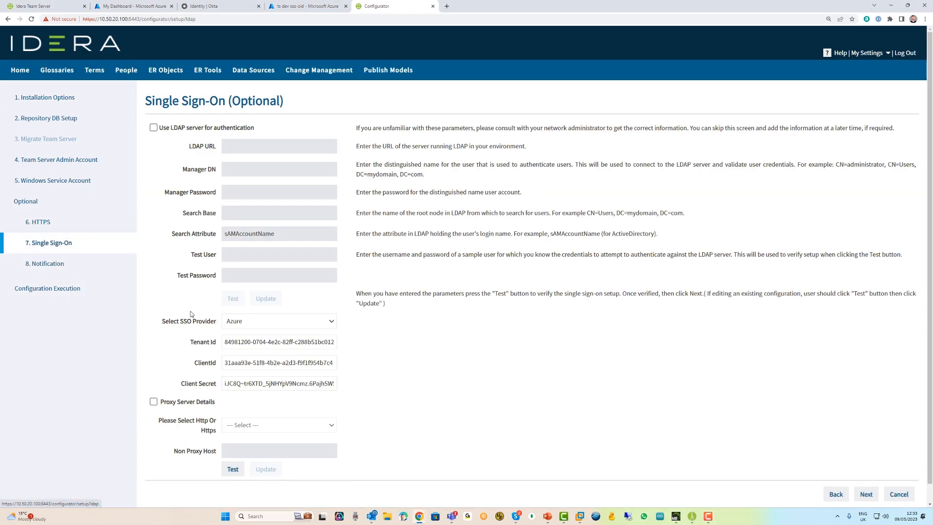
{"action": "scroll", "scroll_direction": "up", "scroll_amount": 3}
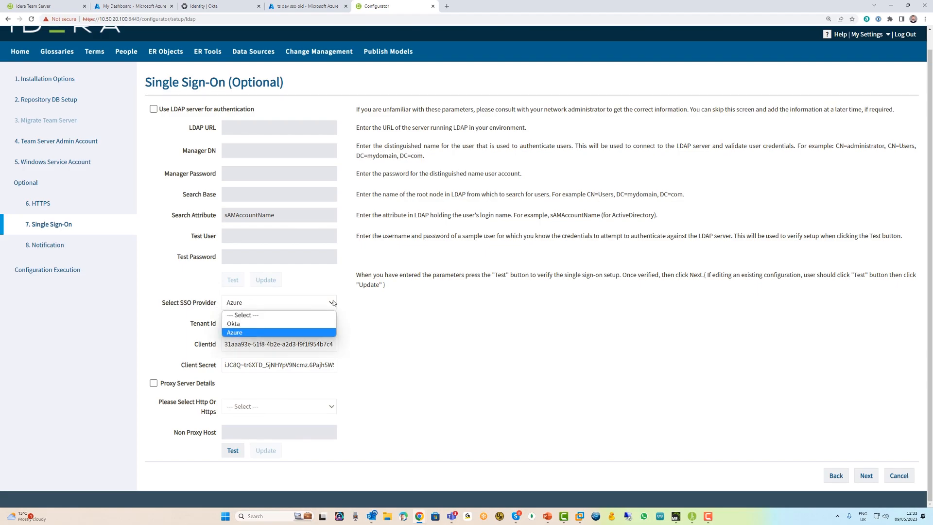
{"action": "left_click", "coordinate": [234, 332]}
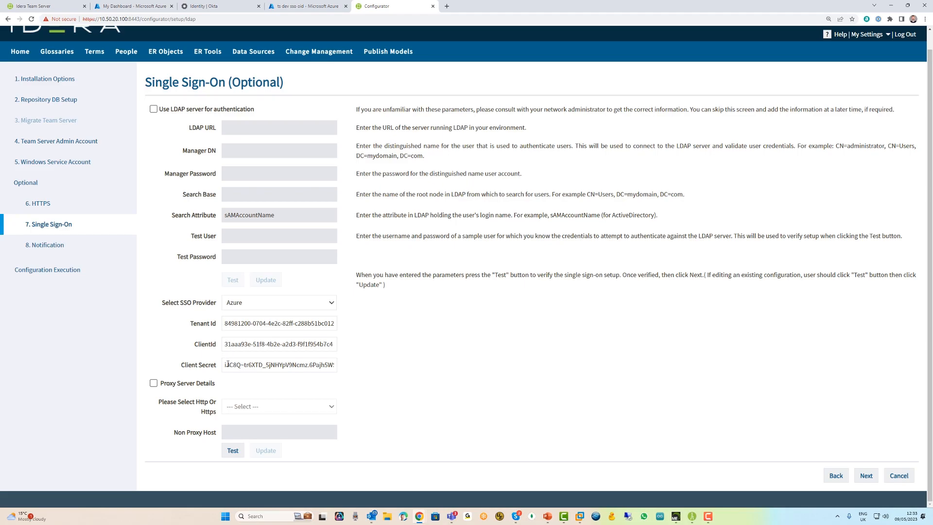
{"action": "left_click", "coordinate": [307, 6]}
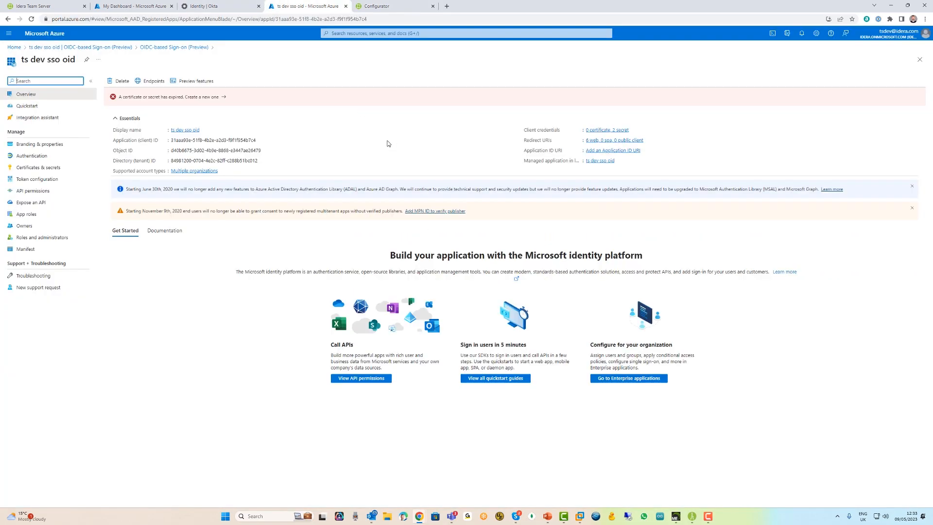
{"action": "mouse_move", "coordinate": [352, 177]}
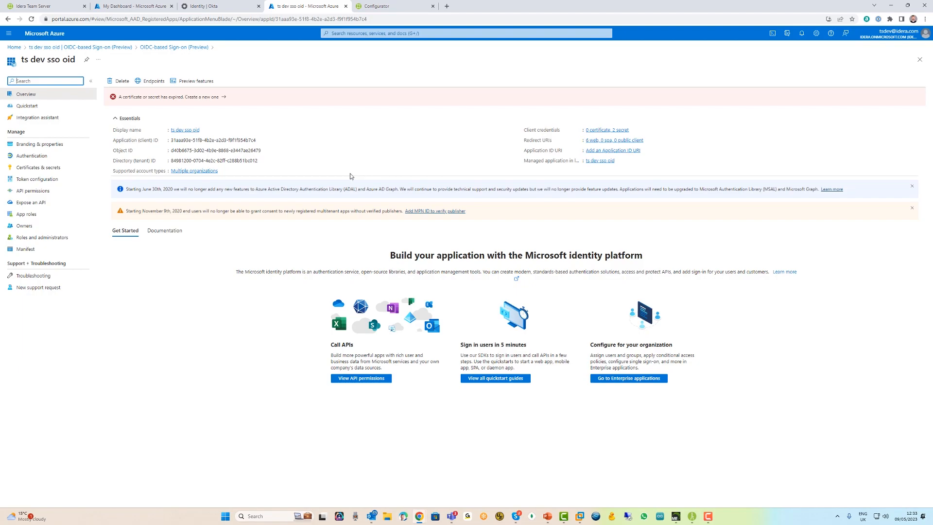
{"action": "left_click", "coordinate": [221, 6]}
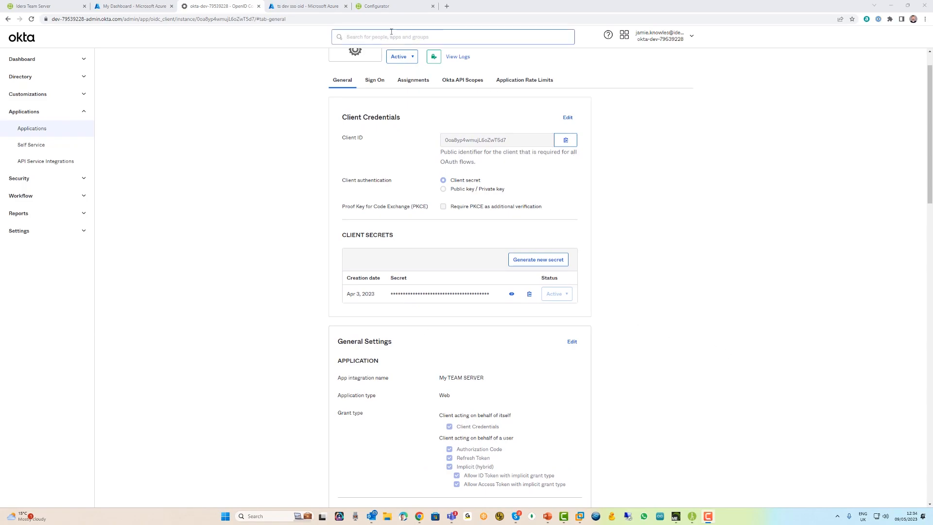
{"action": "left_click", "coordinate": [394, 6]}
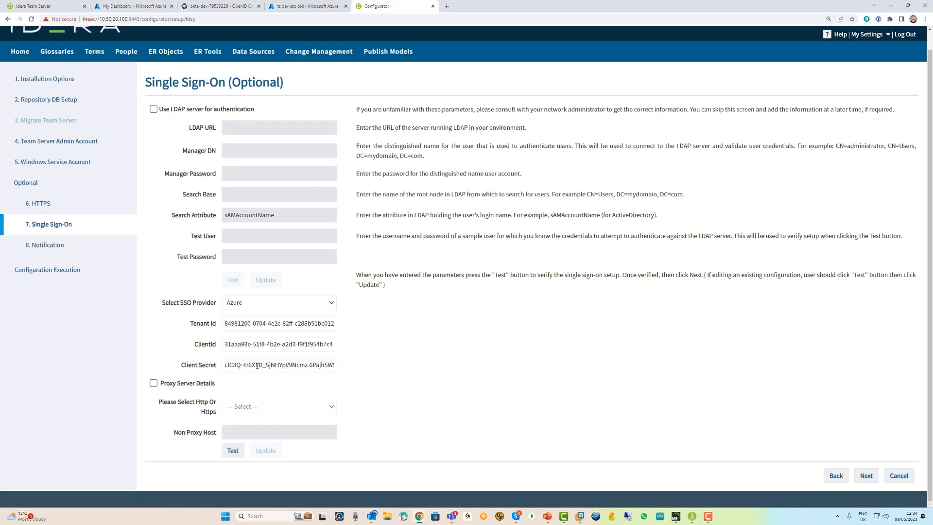